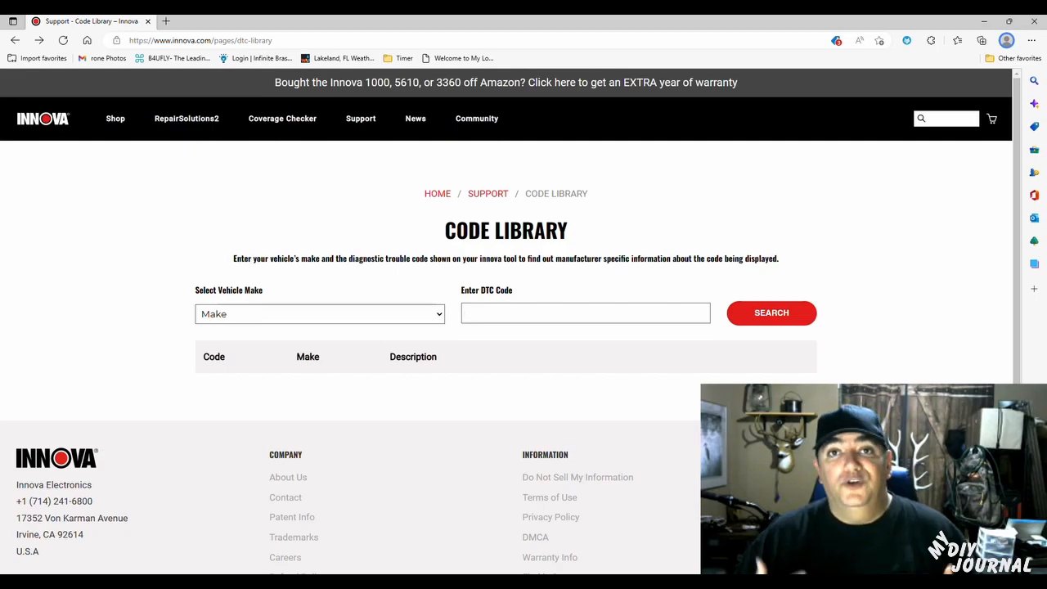
# - Look up DTC P0456 for DODGE, returning Evap System Small Leak
pyautogui.click(585, 313)
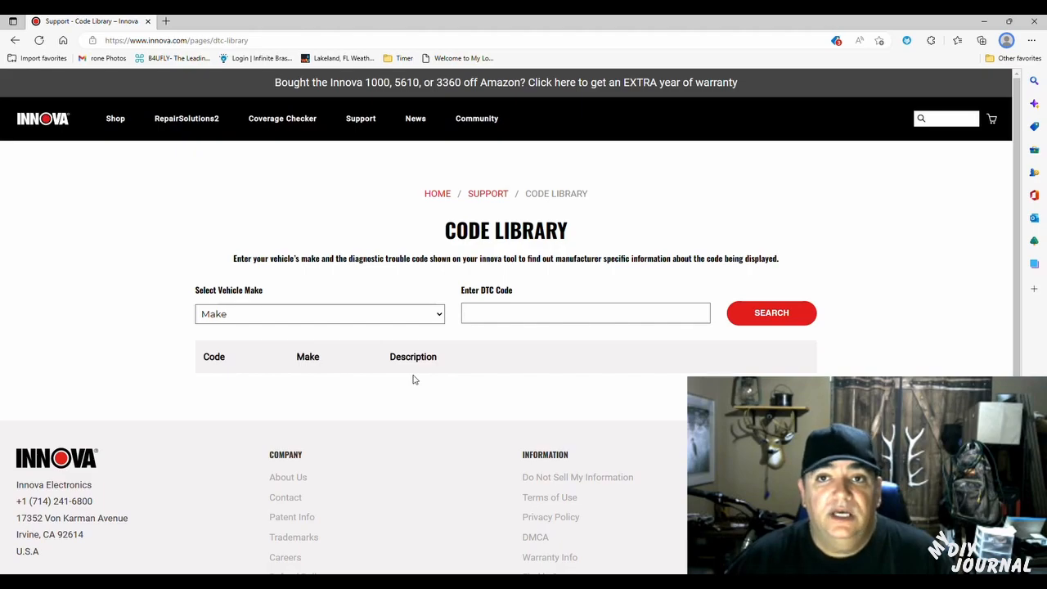
pyautogui.moveTo(311, 245)
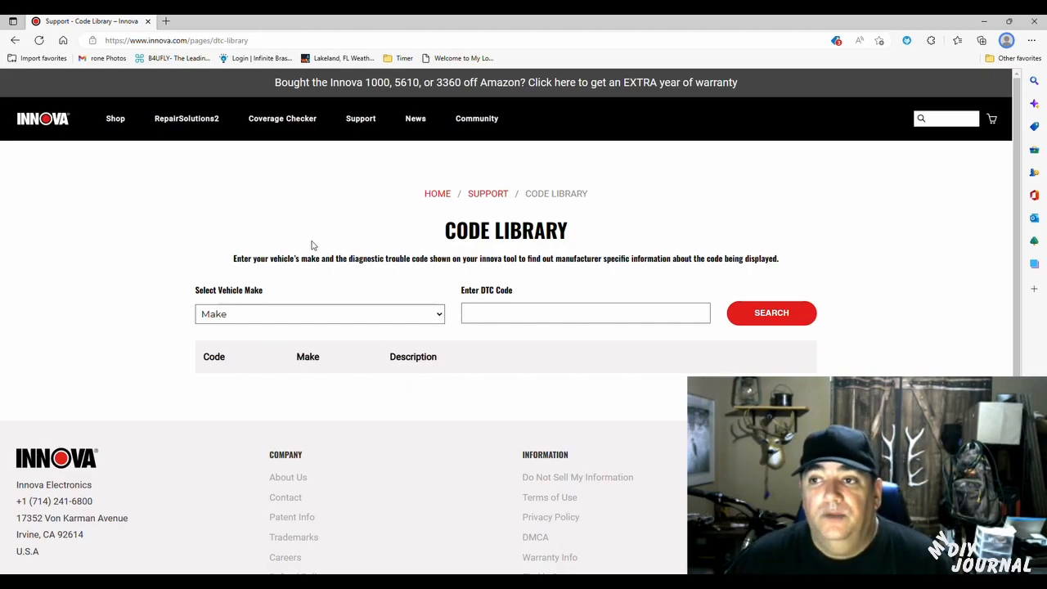
pyautogui.click(585, 313)
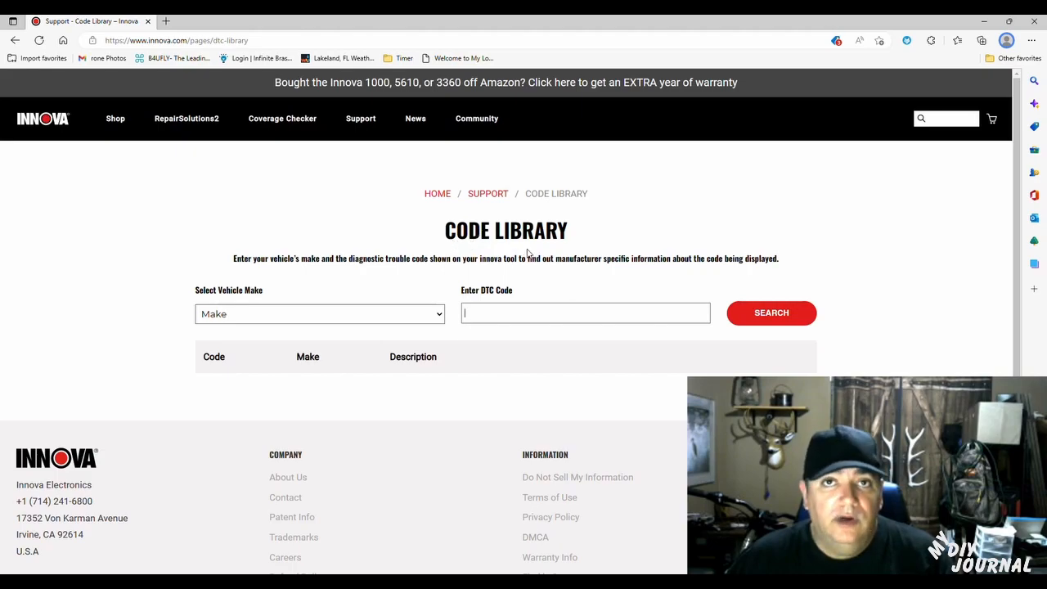
pyautogui.moveTo(448, 305)
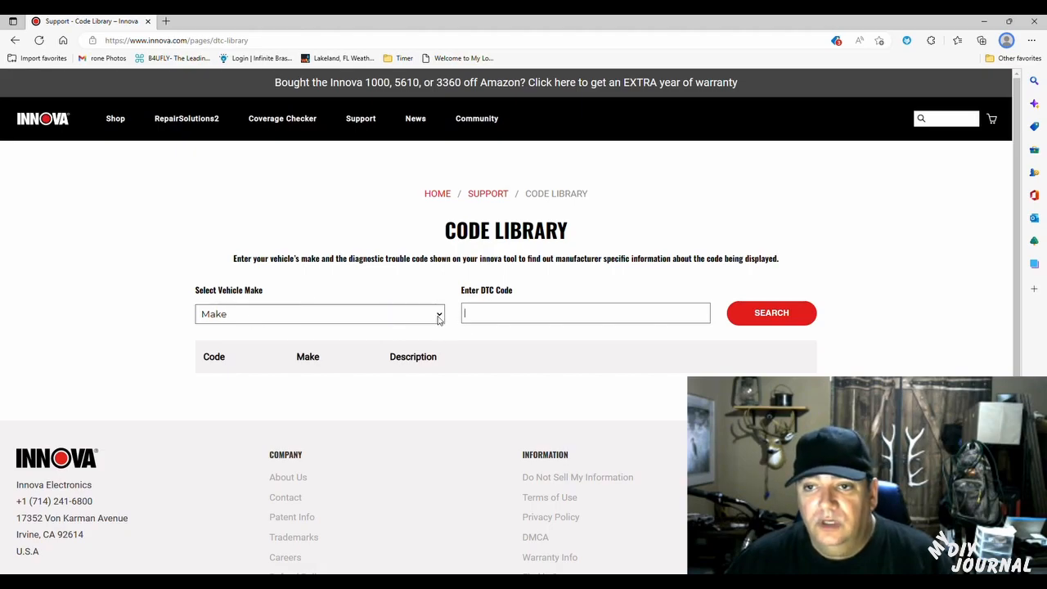
pyautogui.click(319, 314)
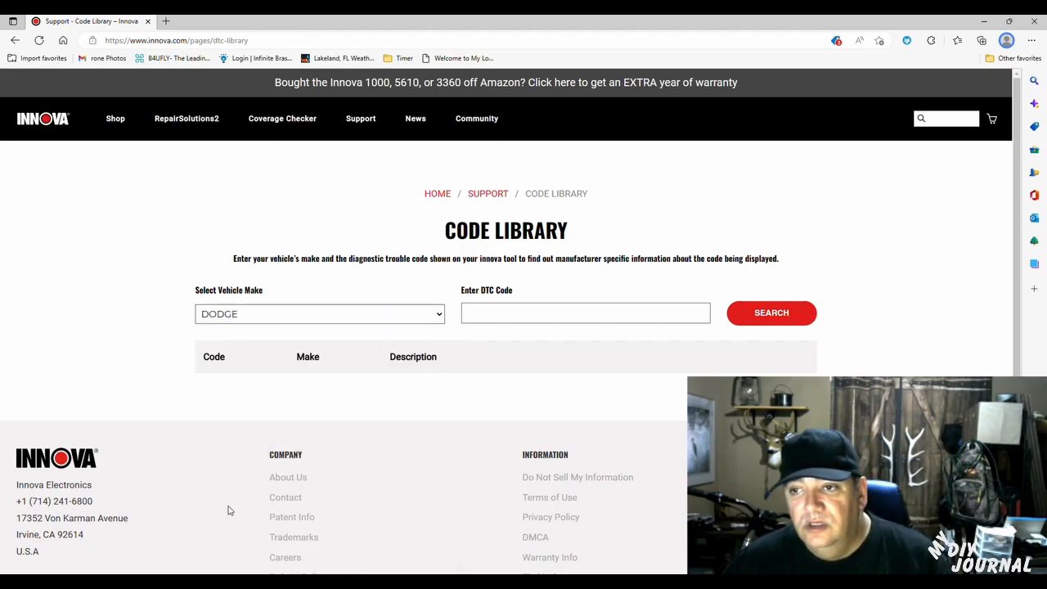
pyautogui.click(586, 314)
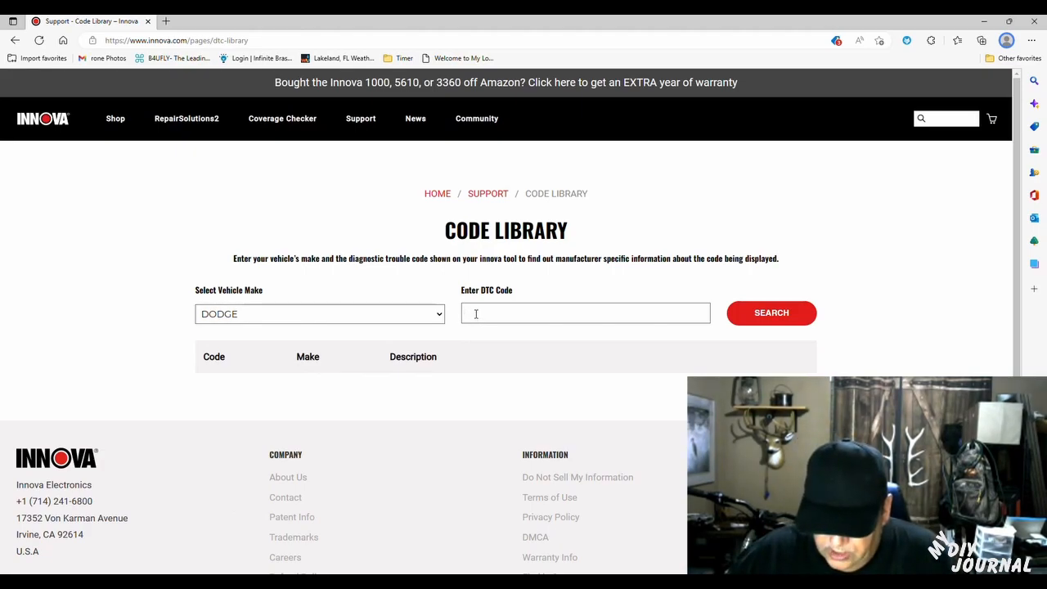
pyautogui.write('P04')
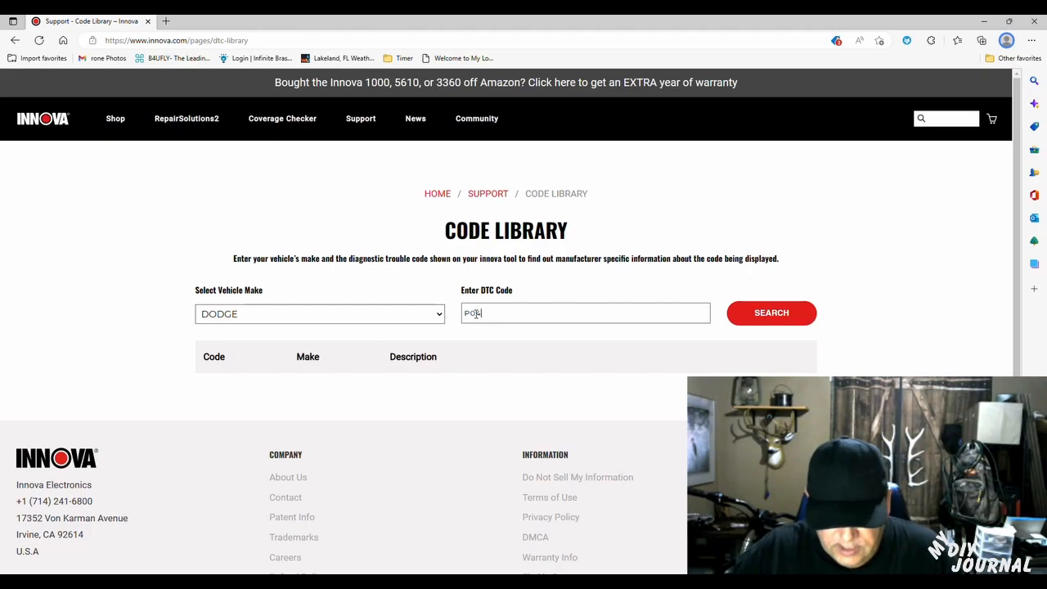
pyautogui.click(770, 312)
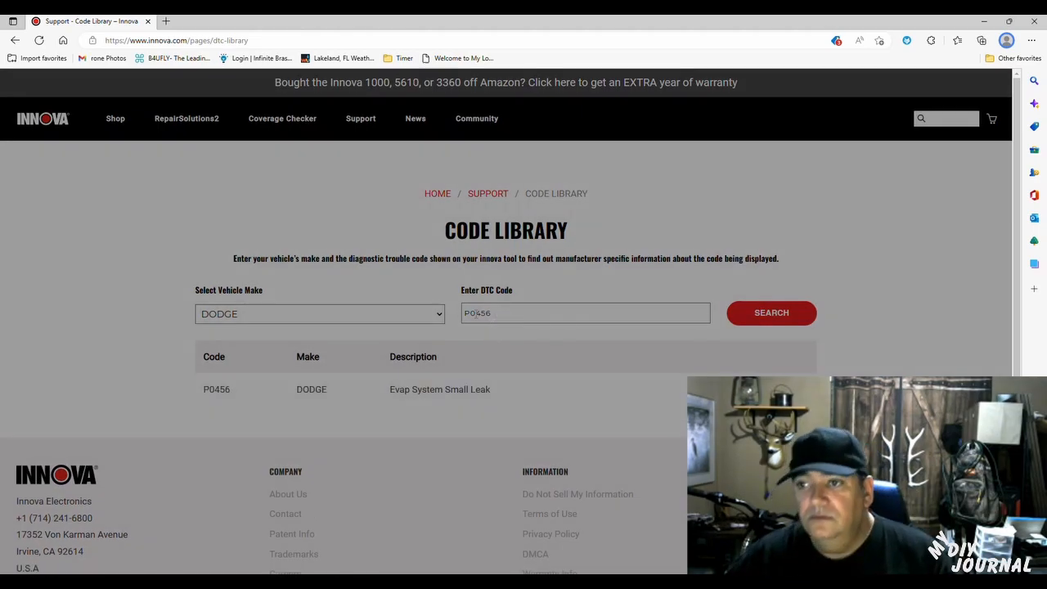